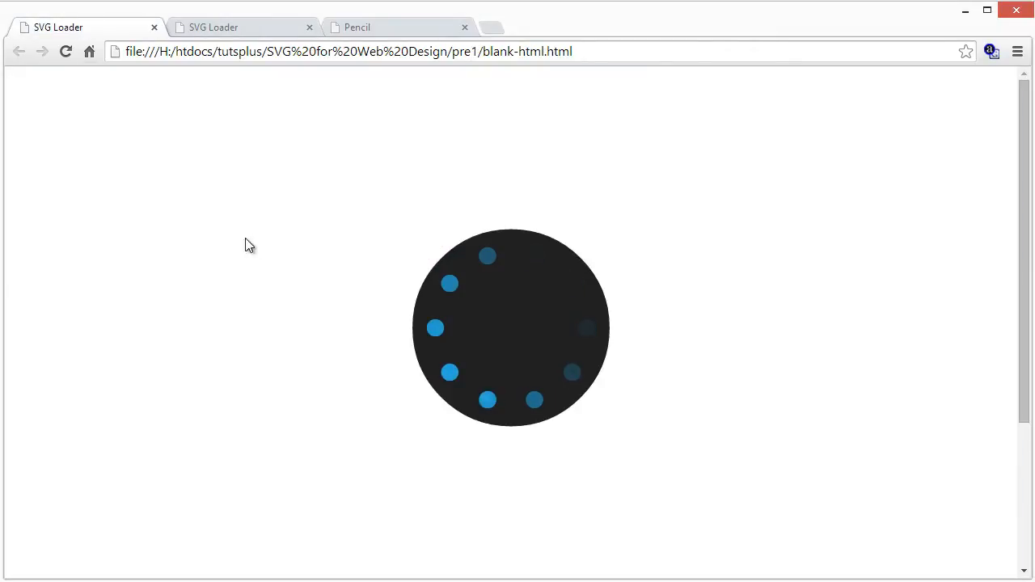
mouse_move(502, 417)
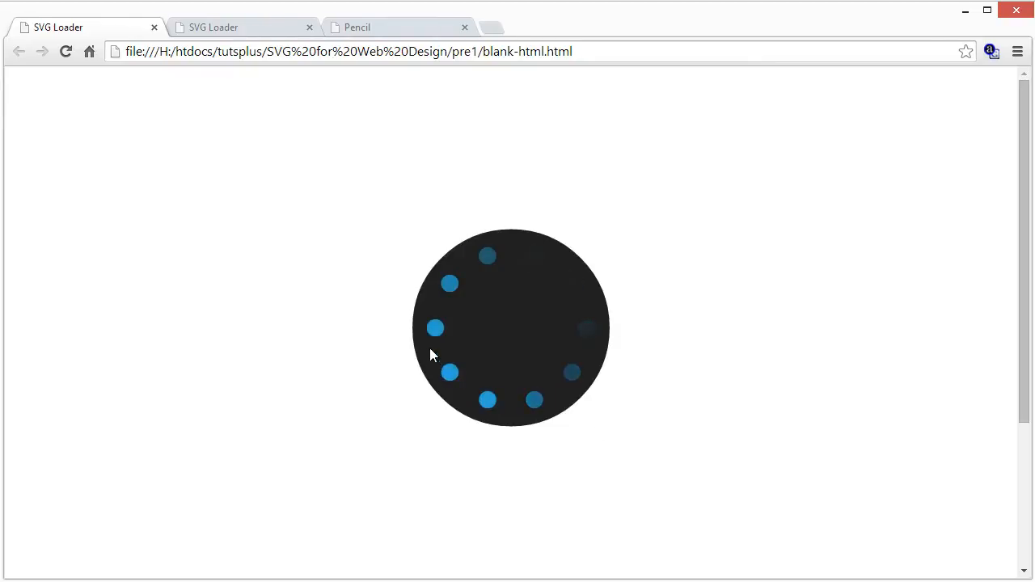
mouse_move(1019, 575)
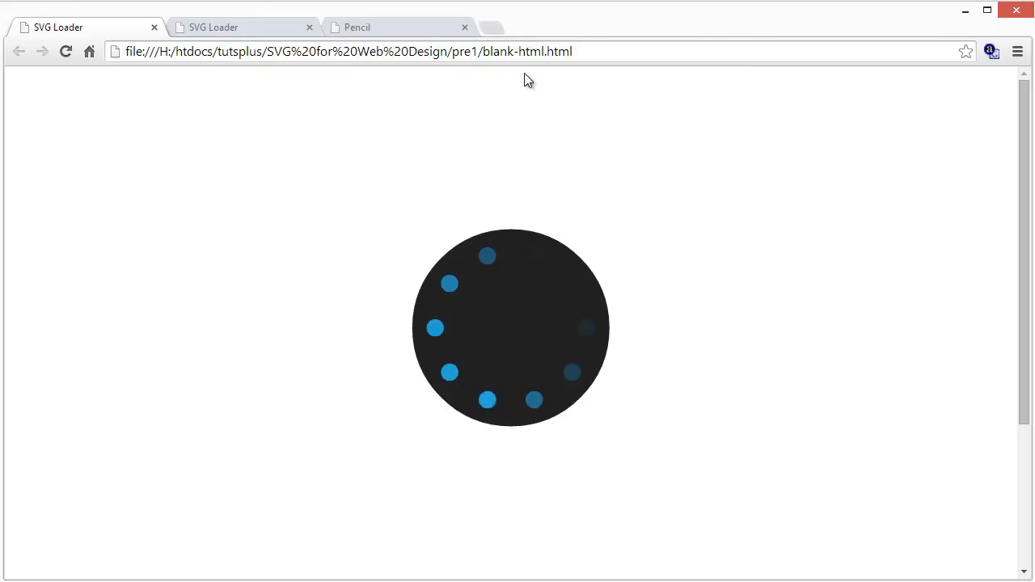
Step: View the page source of blank-html.html and select the object line embedding Loading.svg
right_click(154, 235)
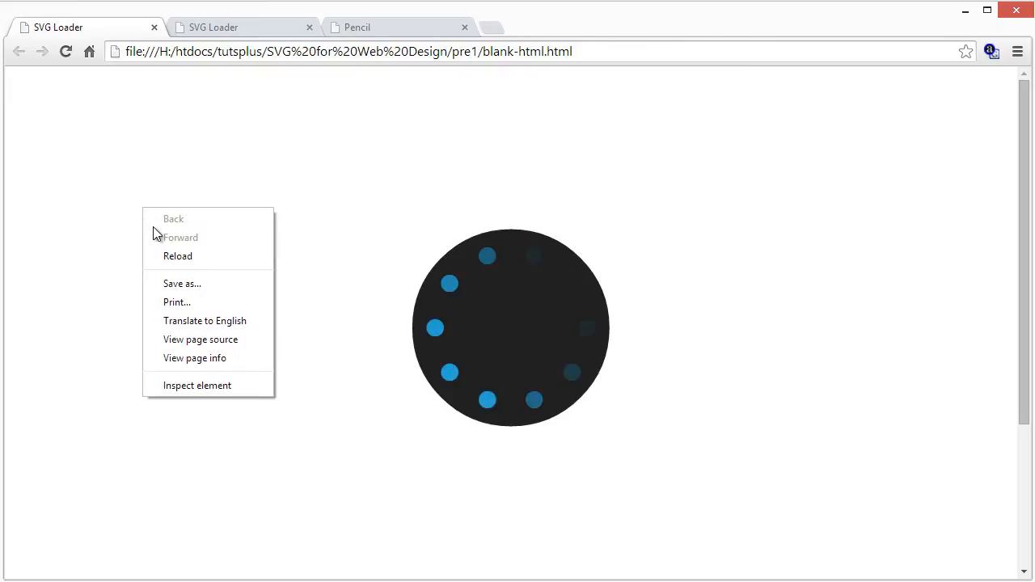
click(200, 340)
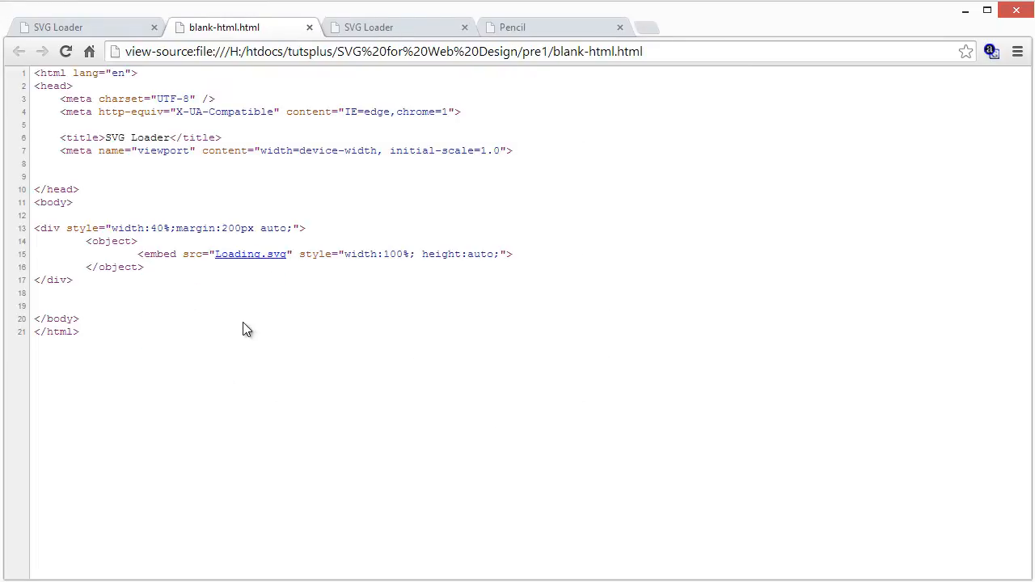
drag(34, 228, 72, 279)
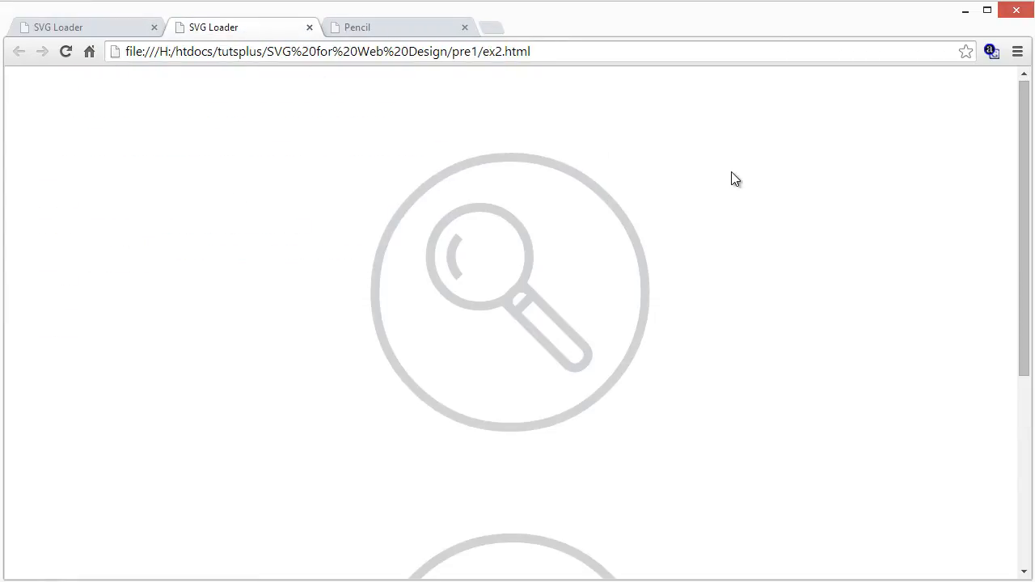
Step: Scroll between the two icons on ex2.html and hover the magnifier so it fills navy
scroll(down, 3)
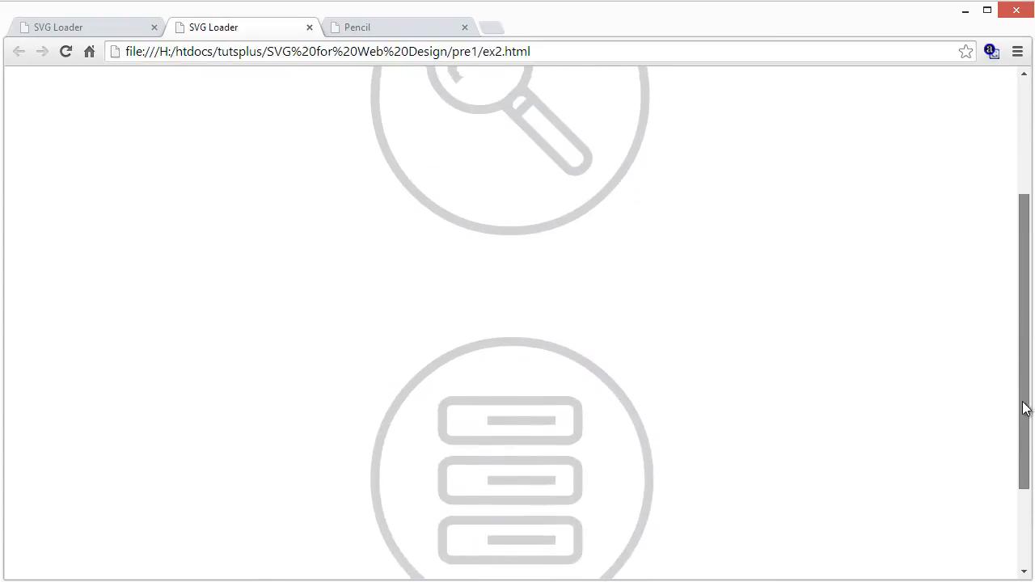
scroll(up, 3)
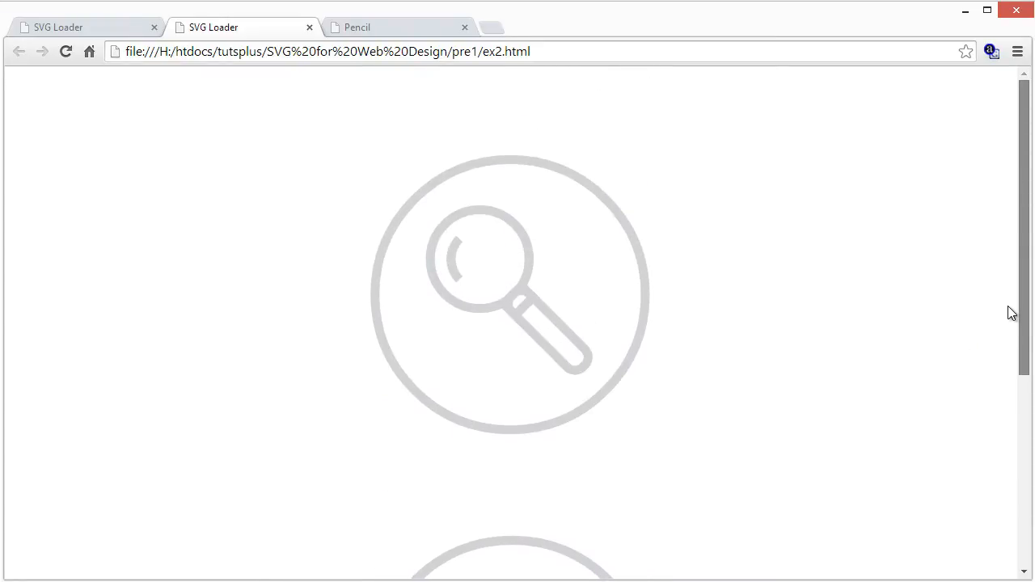
scroll(down, 3)
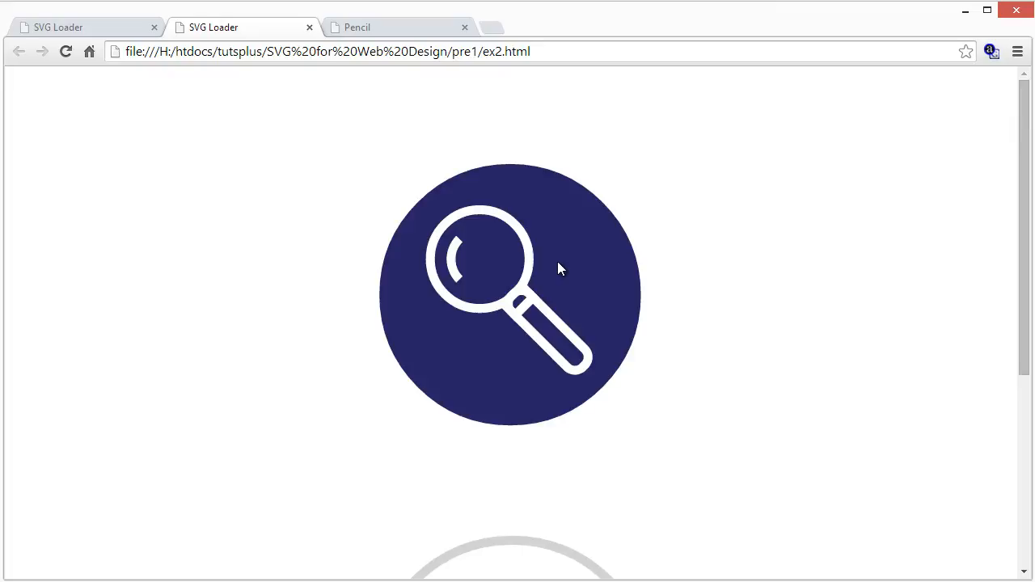
scroll(down, 3)
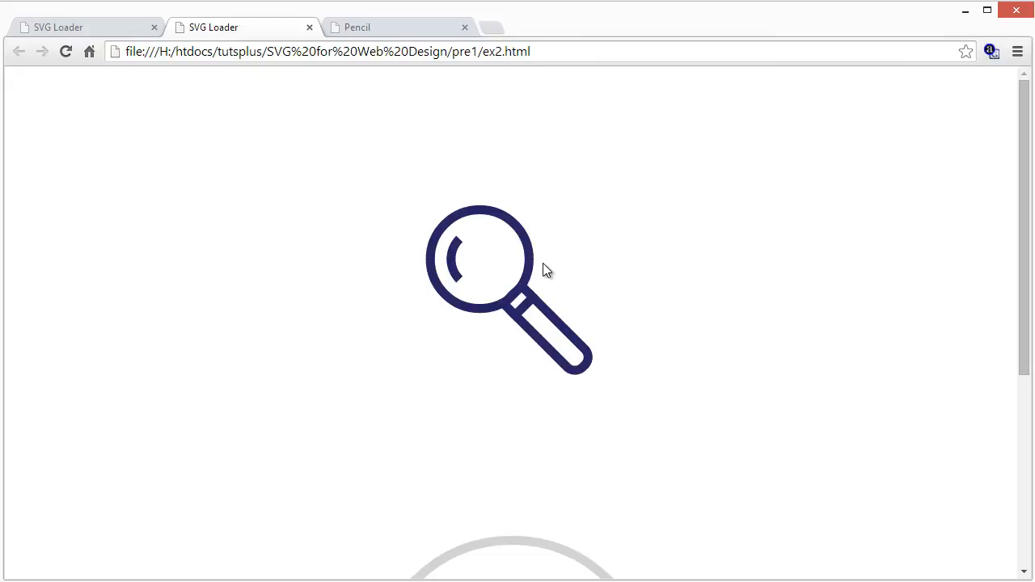
mouse_move(533, 278)
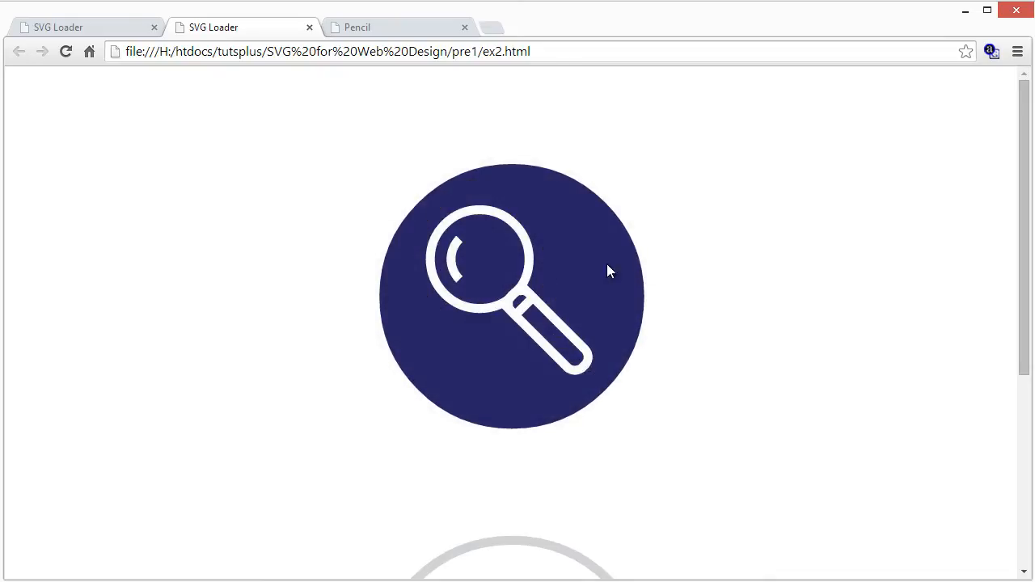
scroll(down, 3)
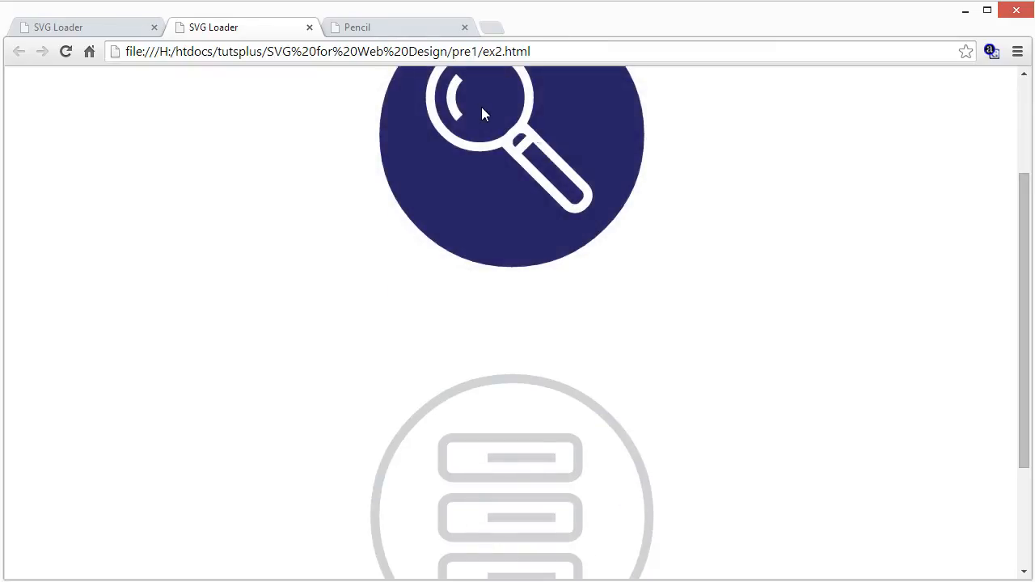
mouse_move(476, 149)
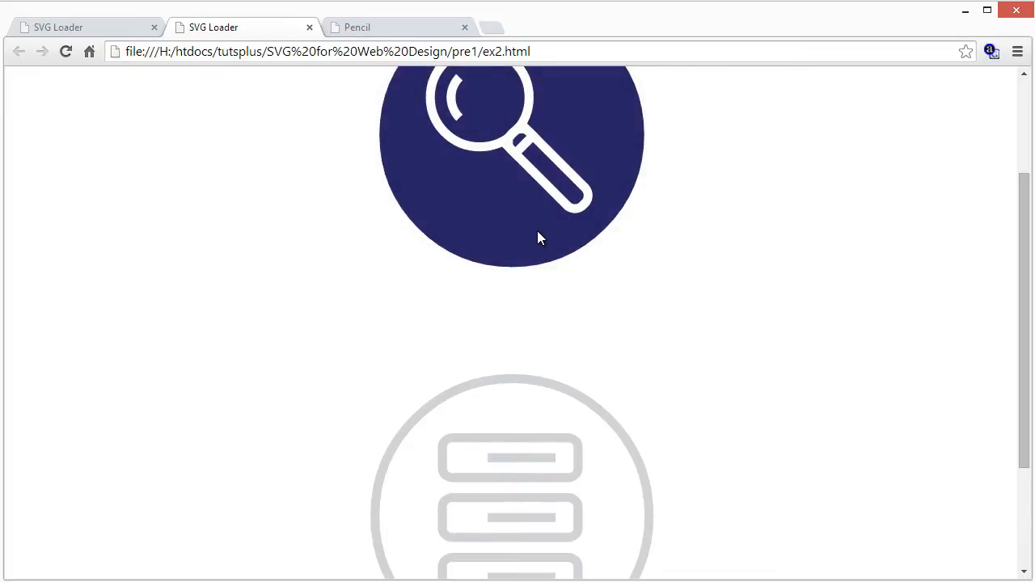
mouse_move(495, 188)
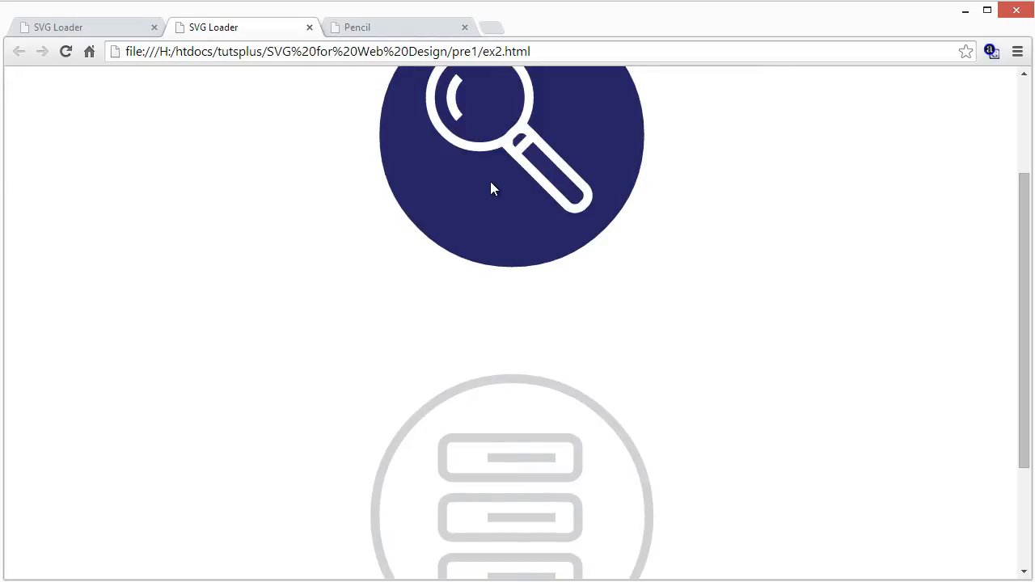
mouse_move(543, 193)
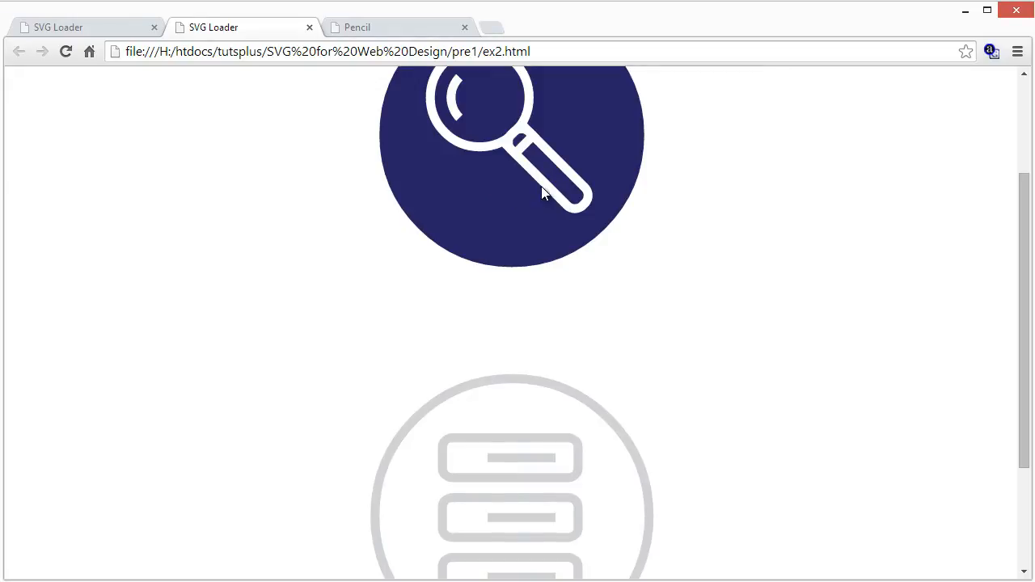
mouse_move(451, 110)
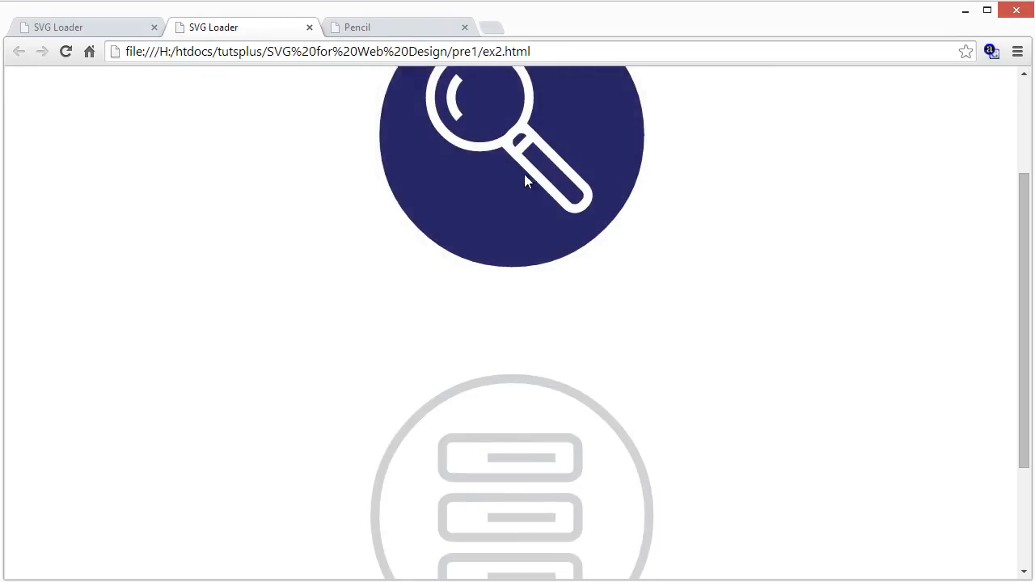
mouse_move(461, 121)
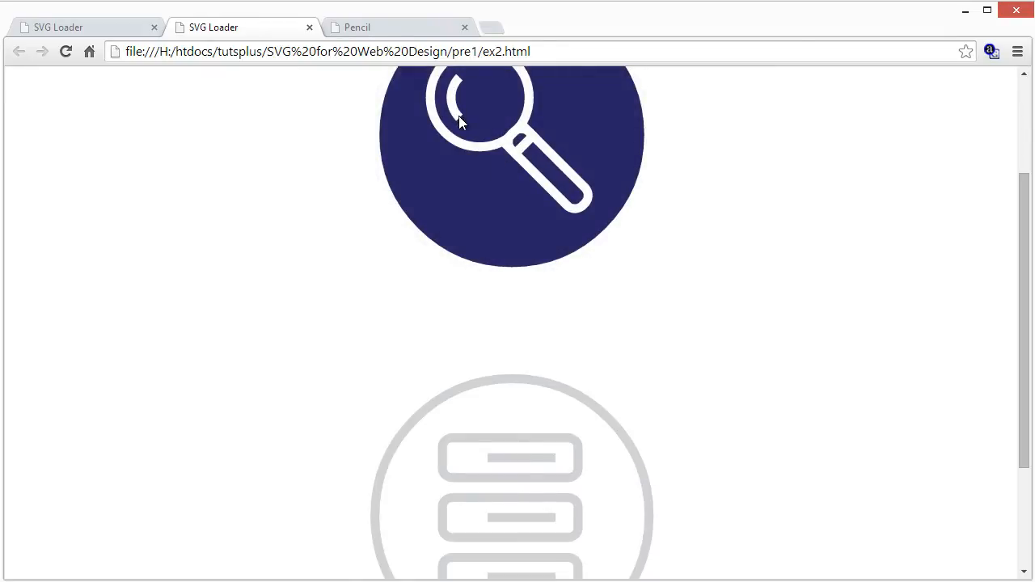
mouse_move(461, 89)
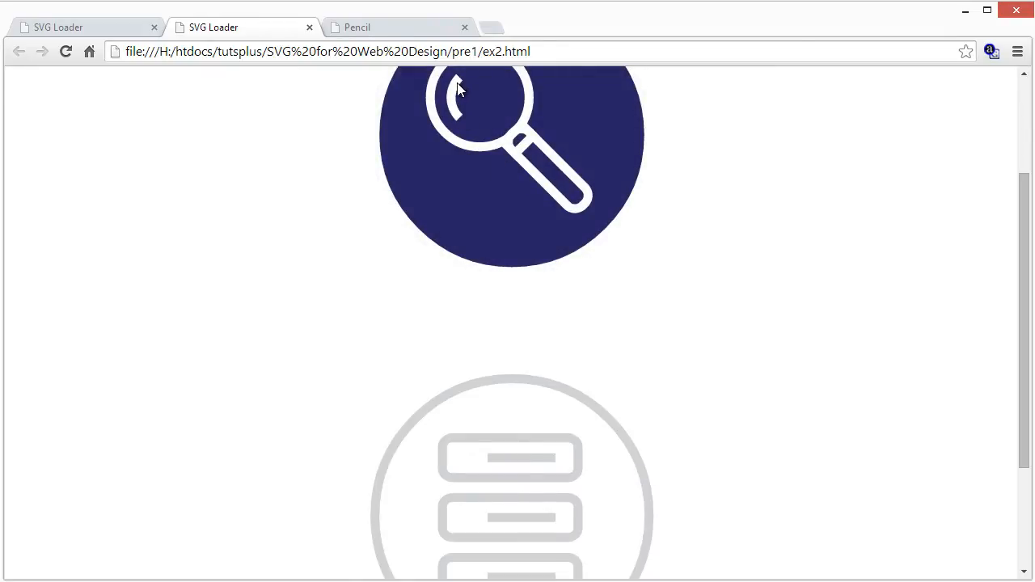
mouse_move(586, 245)
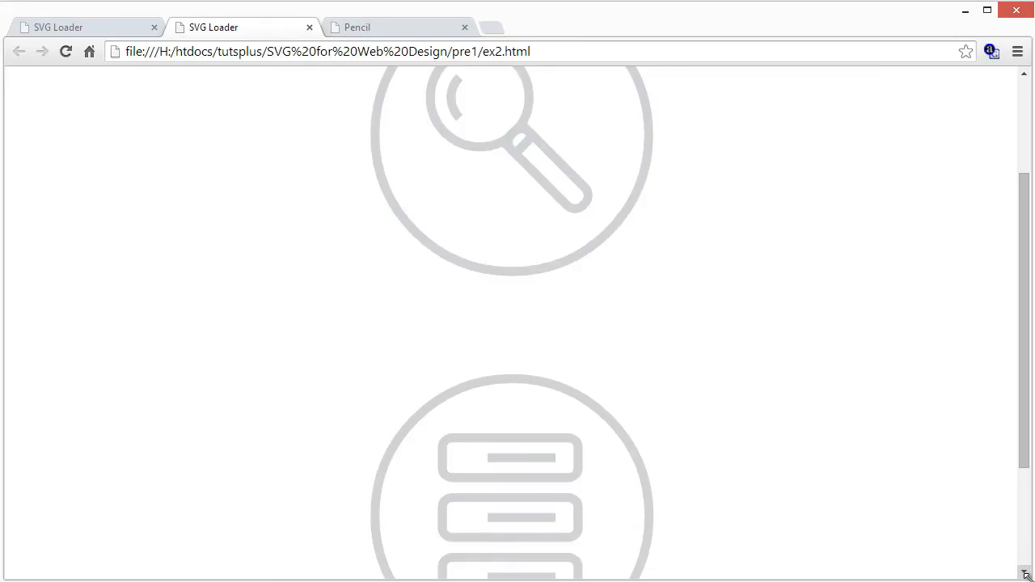
Step: Shrink the window to its narrowest width so the icons scale down, then widen it back
drag(1028, 576, 437, 540)
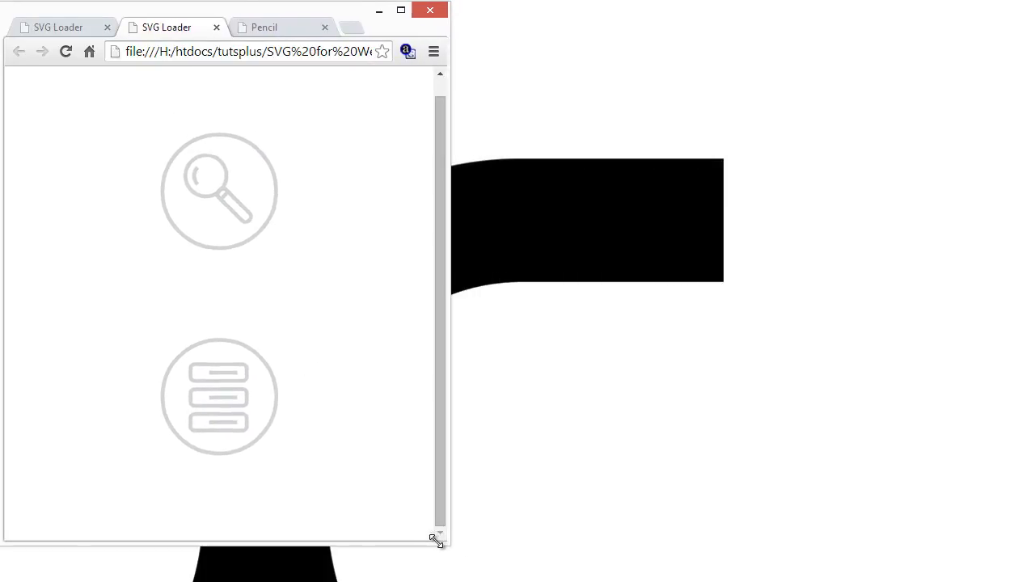
drag(436, 542, 397, 542)
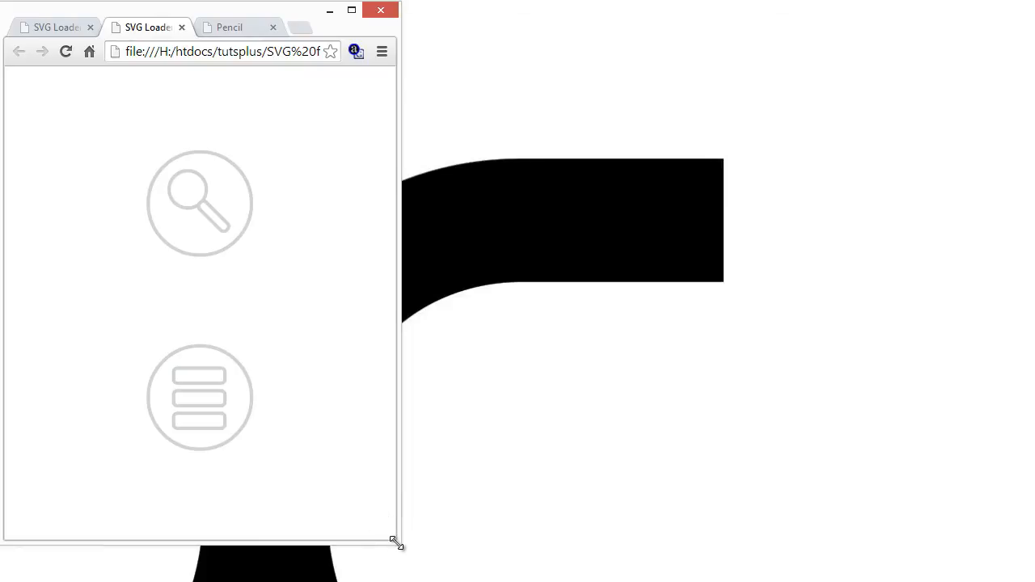
drag(396, 542, 298, 526)
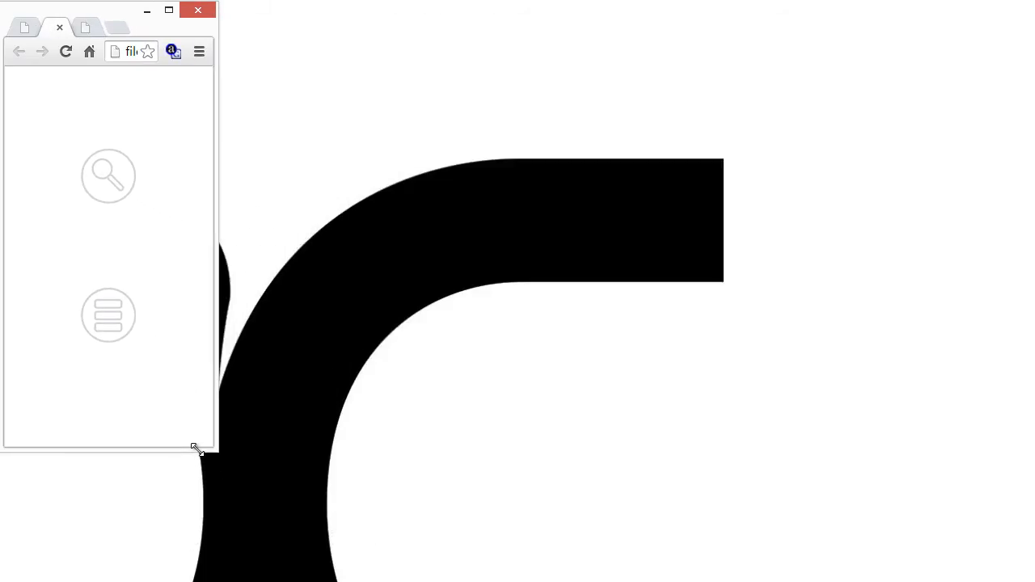
drag(197, 450, 317, 483)
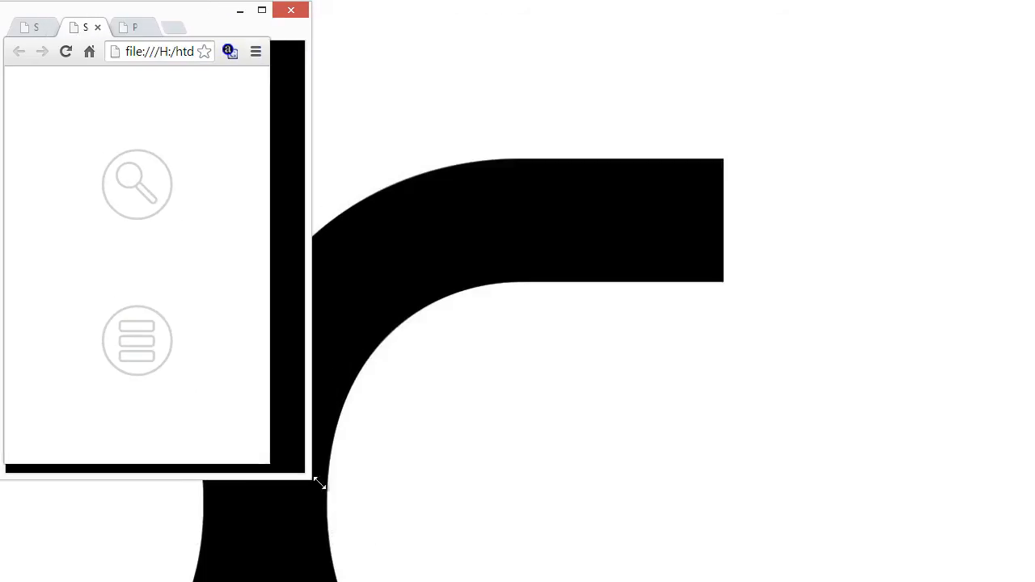
drag(321, 483, 281, 509)
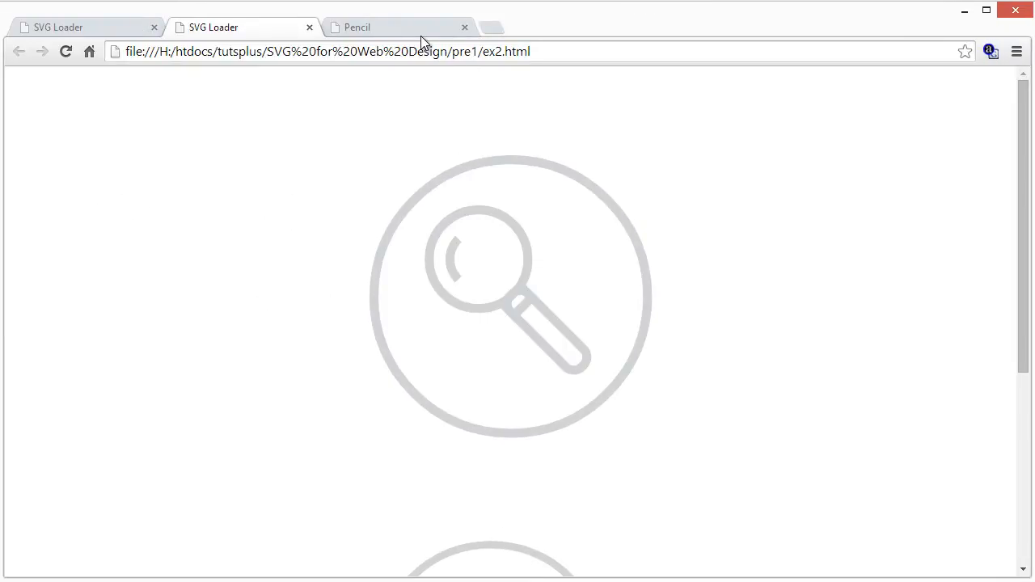
Step: Switch to the Pencil landing page and scroll past the hero to the Smooth to the Touch section
click(397, 26)
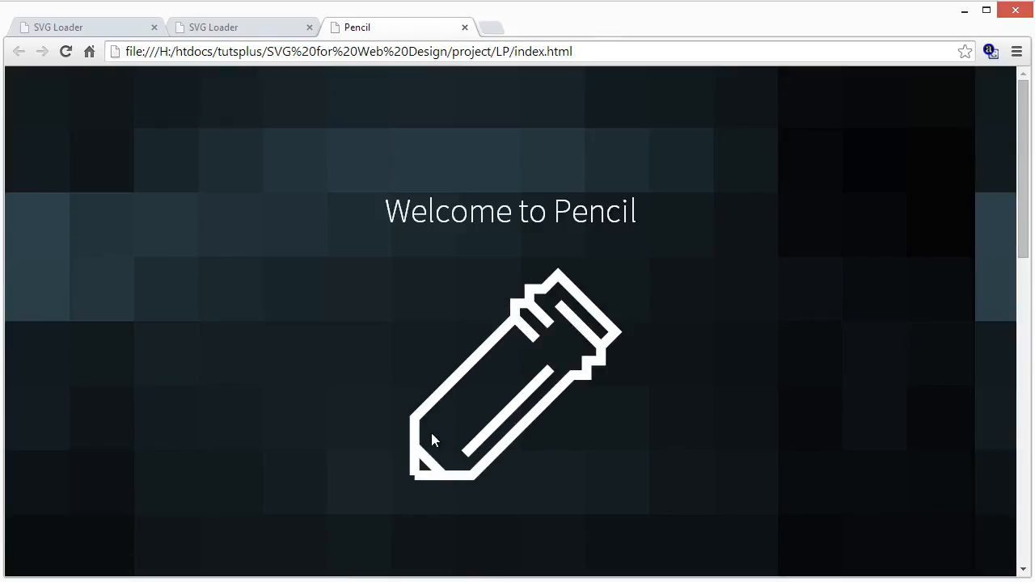
scroll(down, 3)
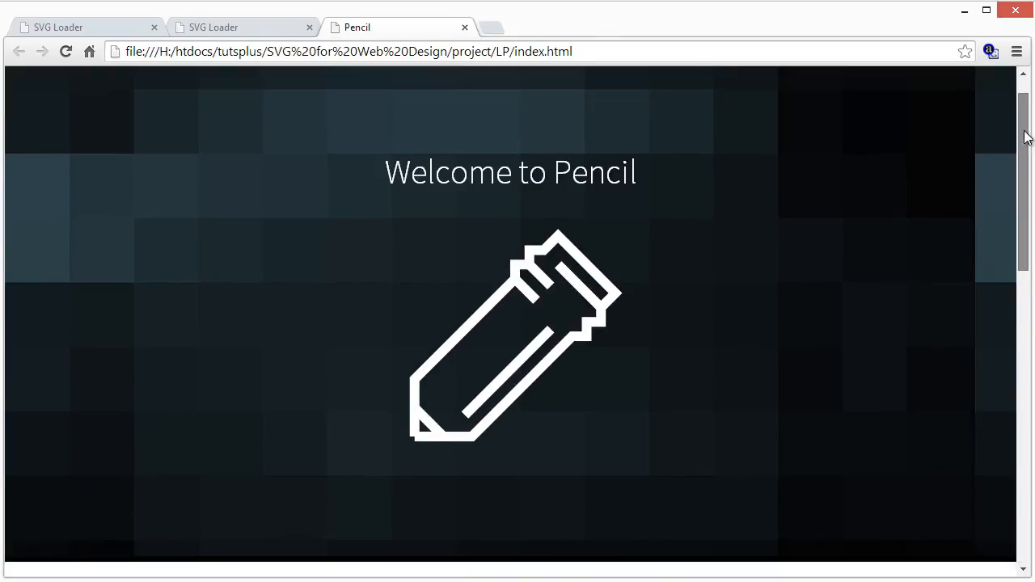
scroll(down, 3)
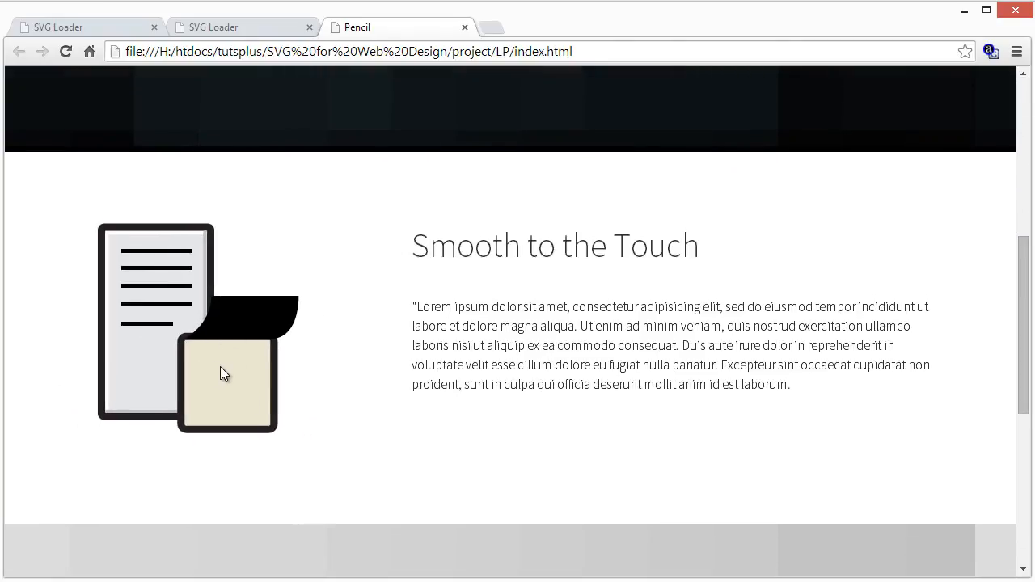
mouse_move(249, 324)
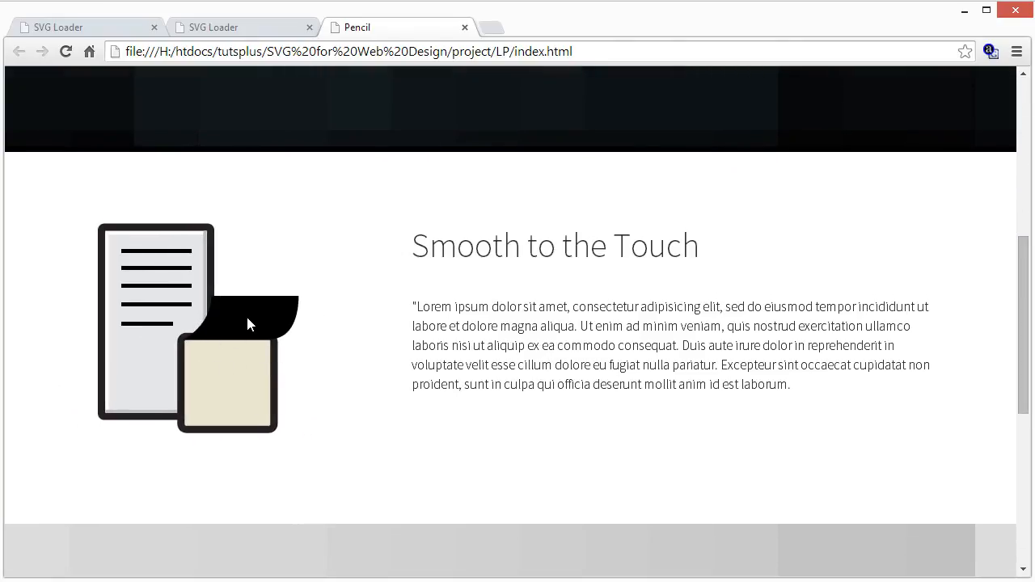
mouse_move(278, 340)
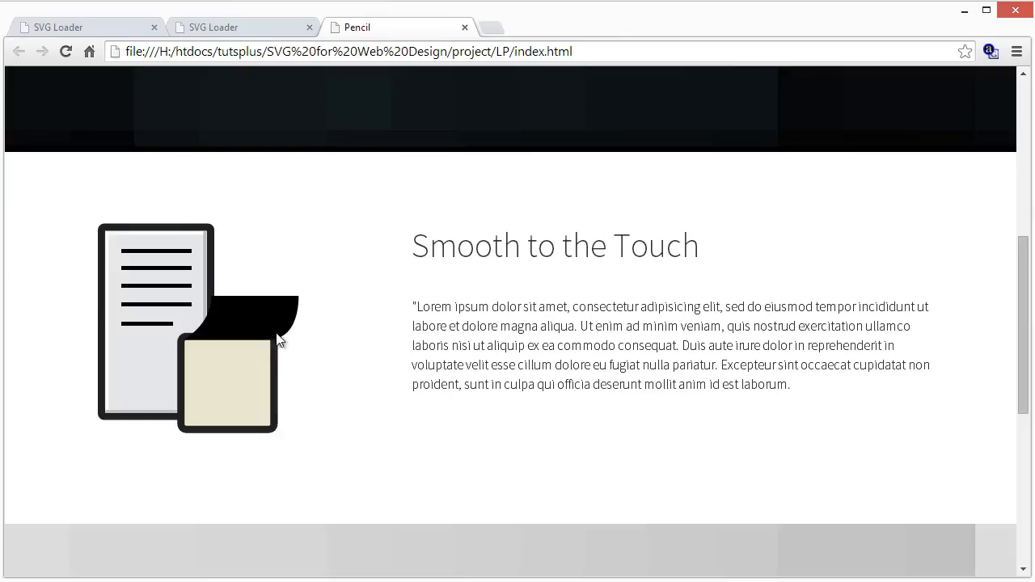
mouse_move(256, 233)
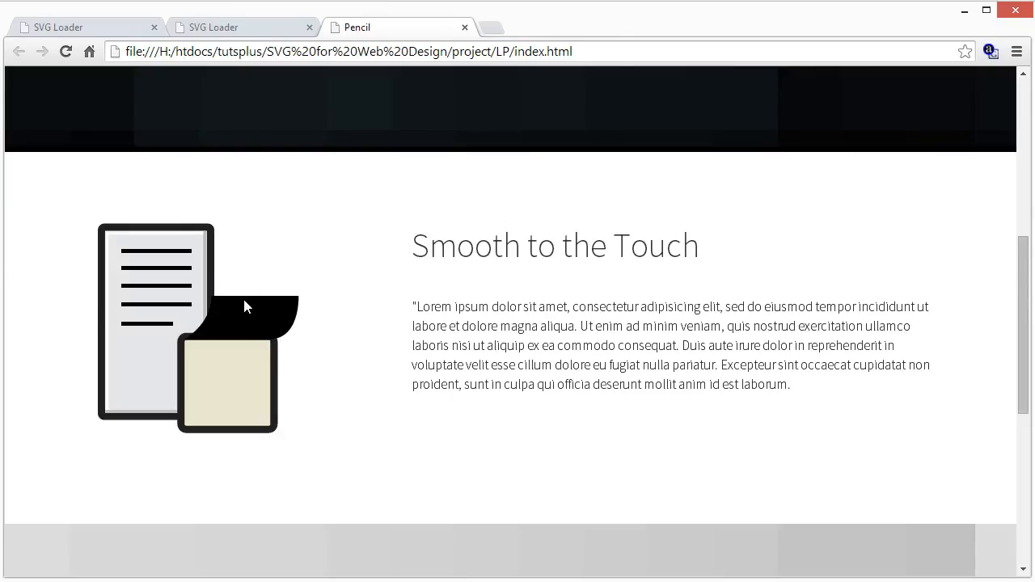
mouse_move(283, 304)
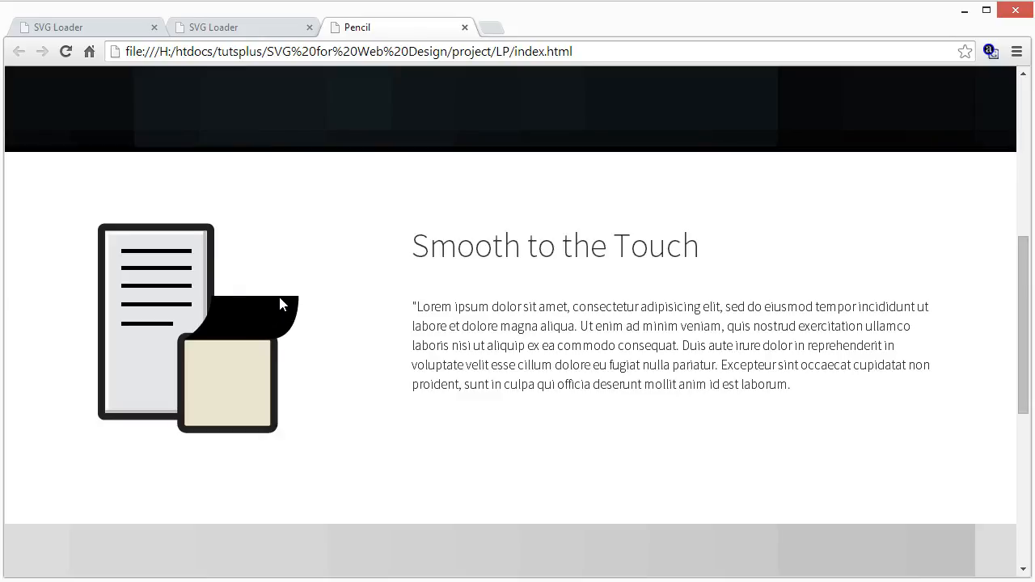
mouse_move(170, 271)
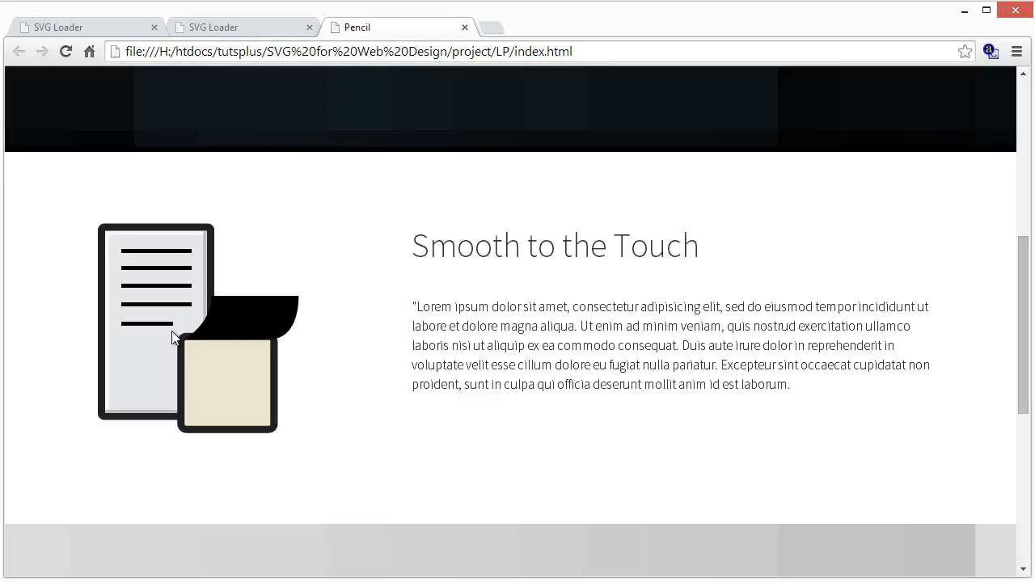
mouse_move(178, 330)
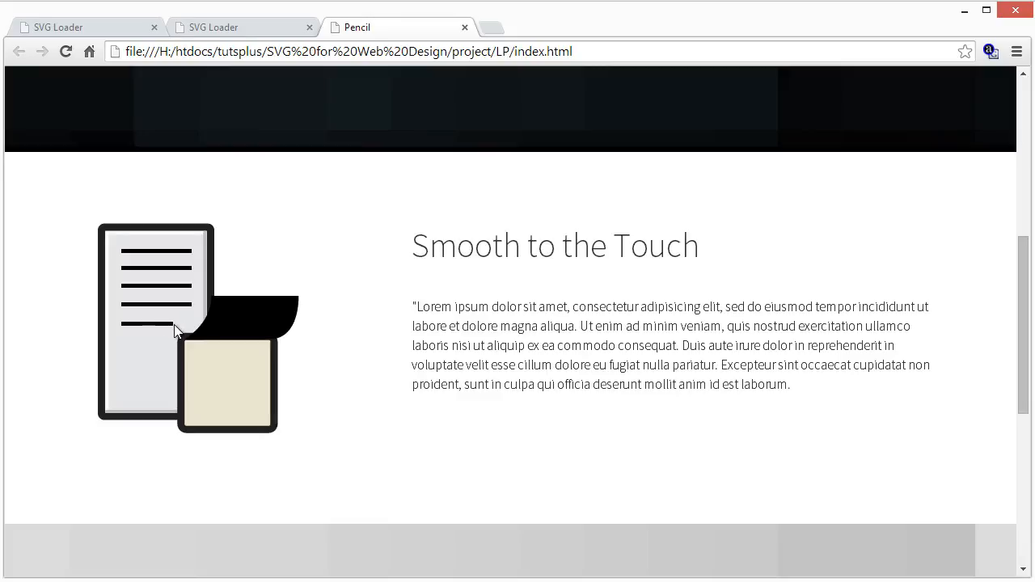
mouse_move(1026, 259)
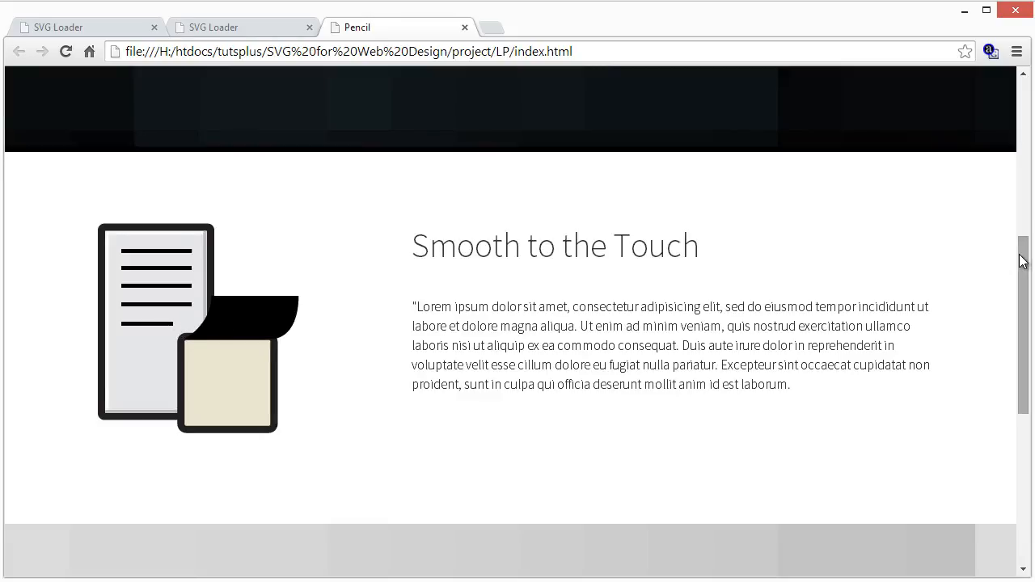
Step: Scroll to the Try Pencil section at the bottom with the circled pencil graphic
scroll(down, 3)
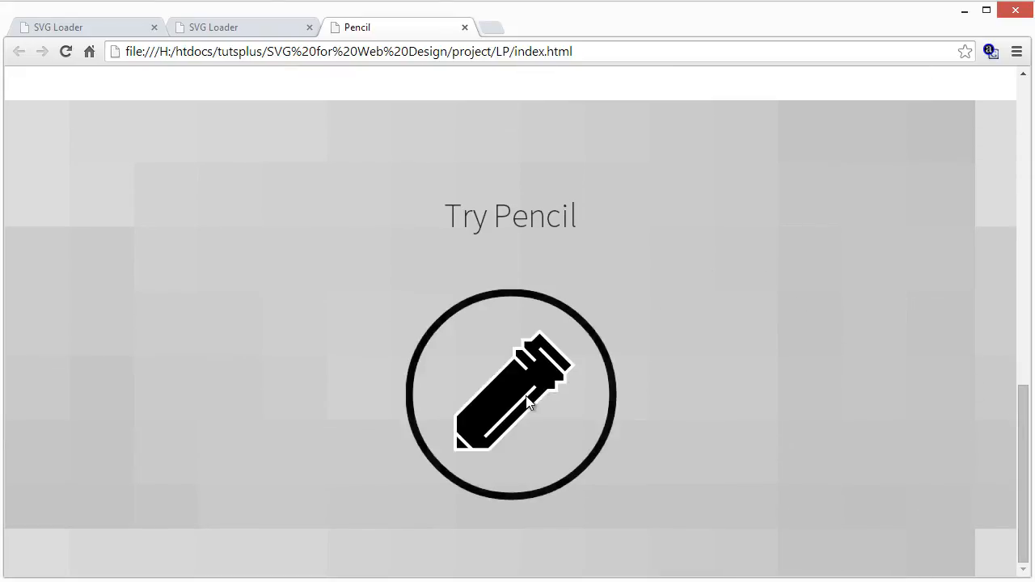
mouse_move(509, 396)
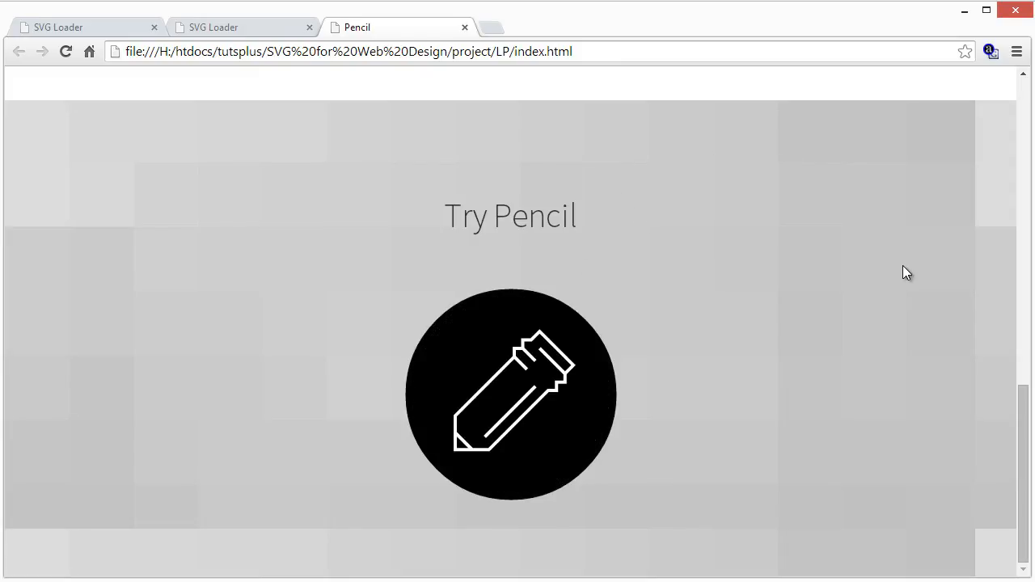
mouse_move(855, 250)
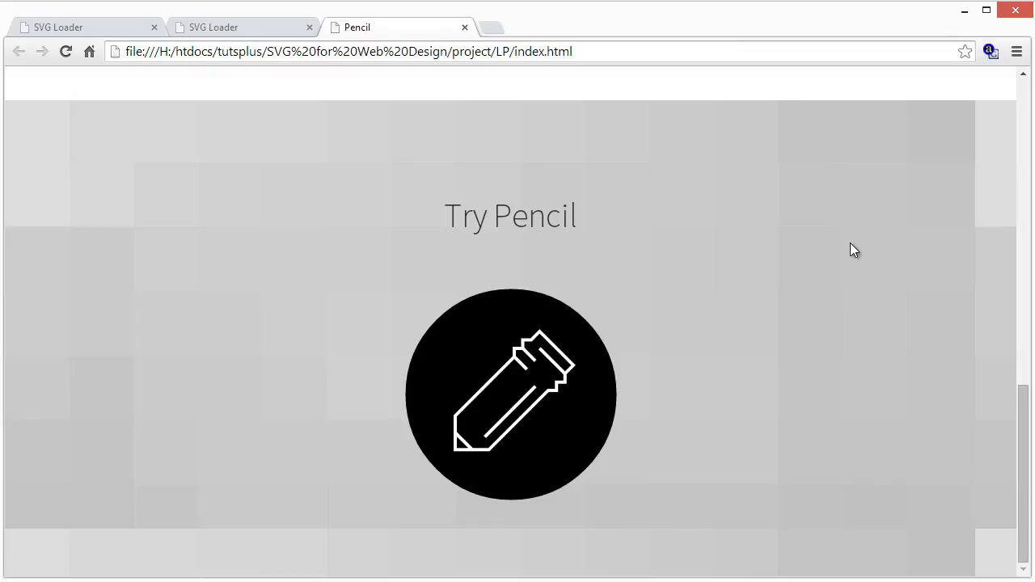
mouse_move(806, 250)
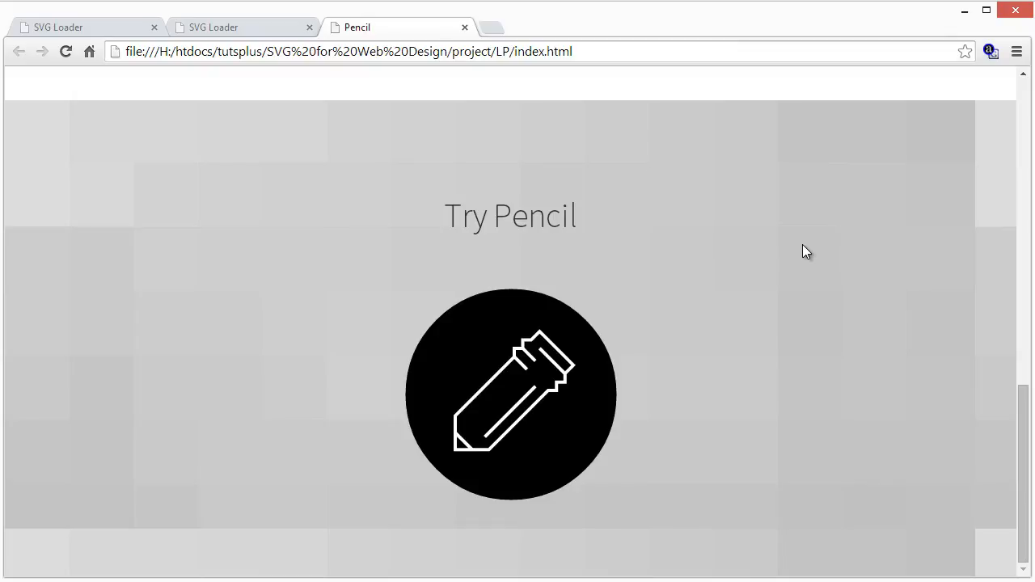
mouse_move(800, 224)
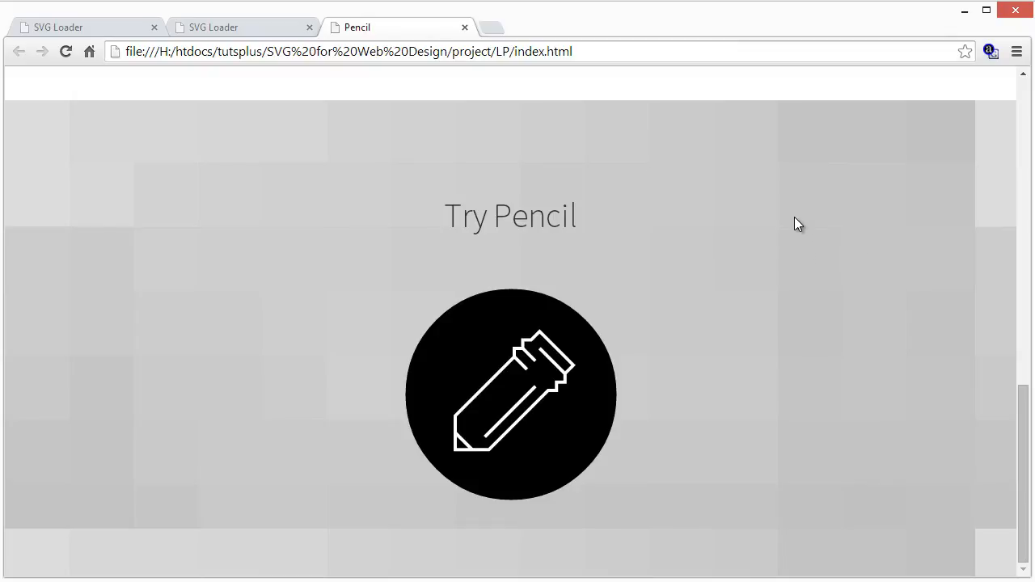